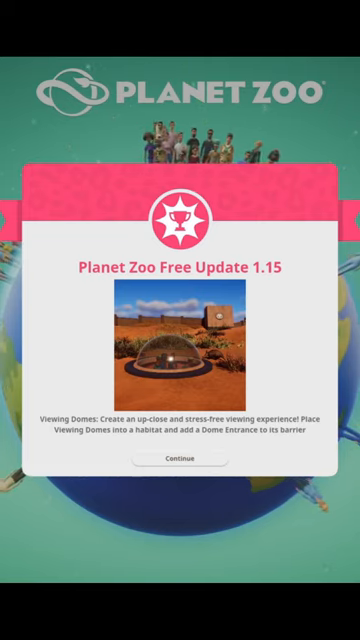
# Dismiss the update announcement via Continue to reveal the sandy habitat
pyautogui.click(180, 460)
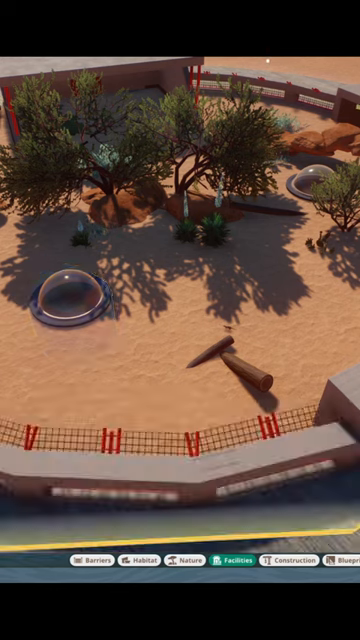
# Select the Dome Entrance, showing Viewing Dome 1 and Viewing Dome 2 in its network
pyautogui.click(92, 560)
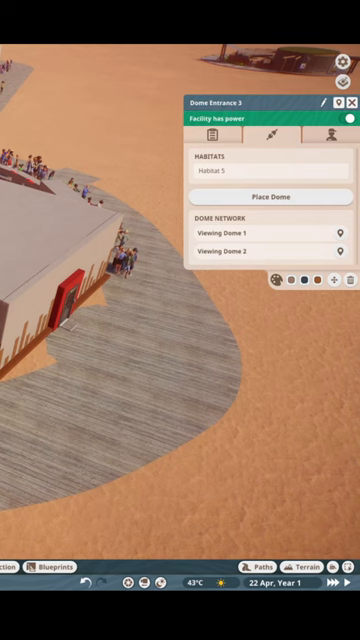
pyautogui.moveTo(250, 220)
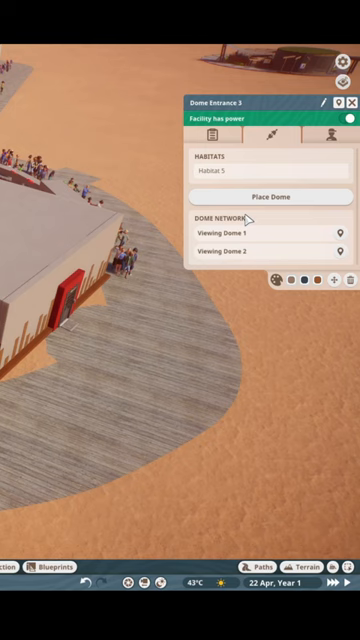